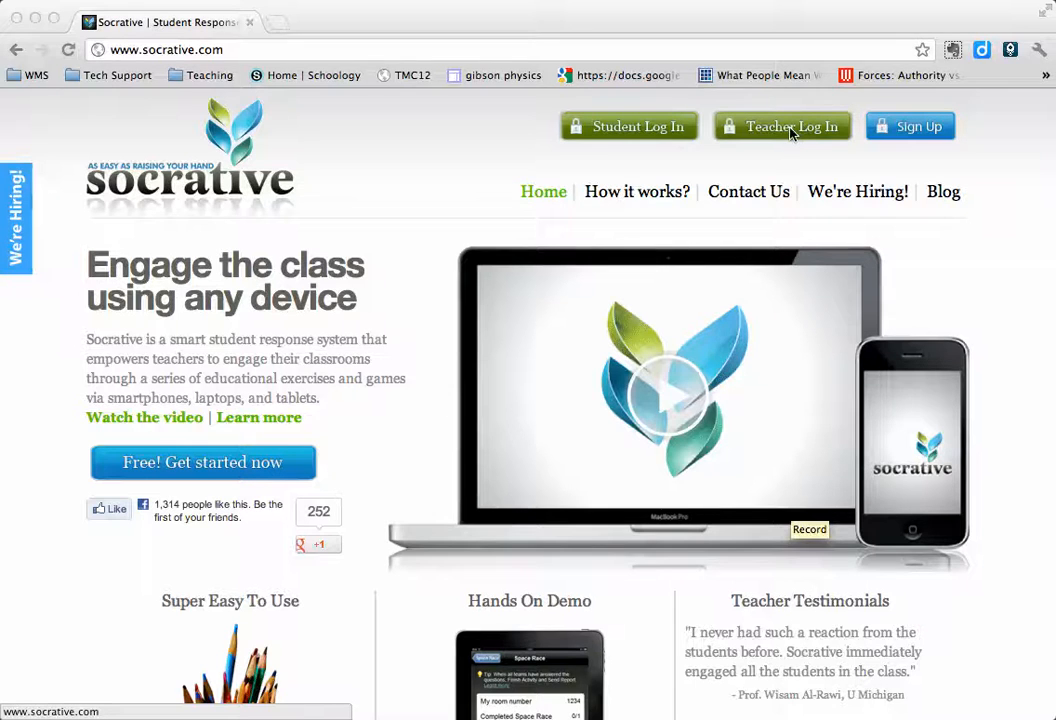
pyautogui.click(782, 126)
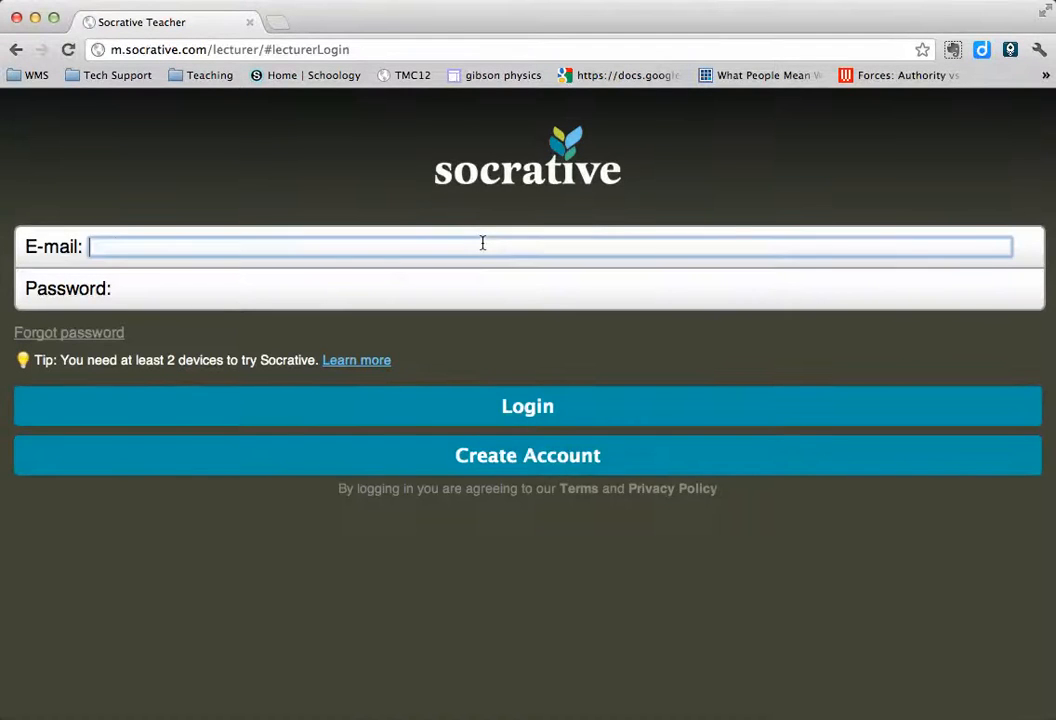
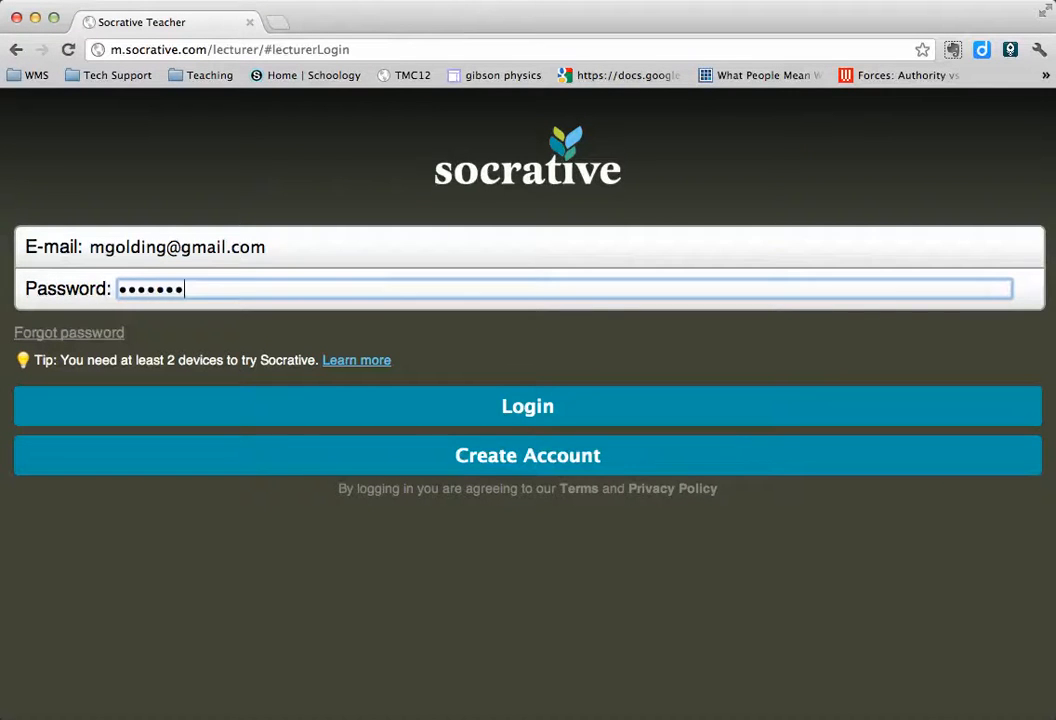
pyautogui.click(528, 404)
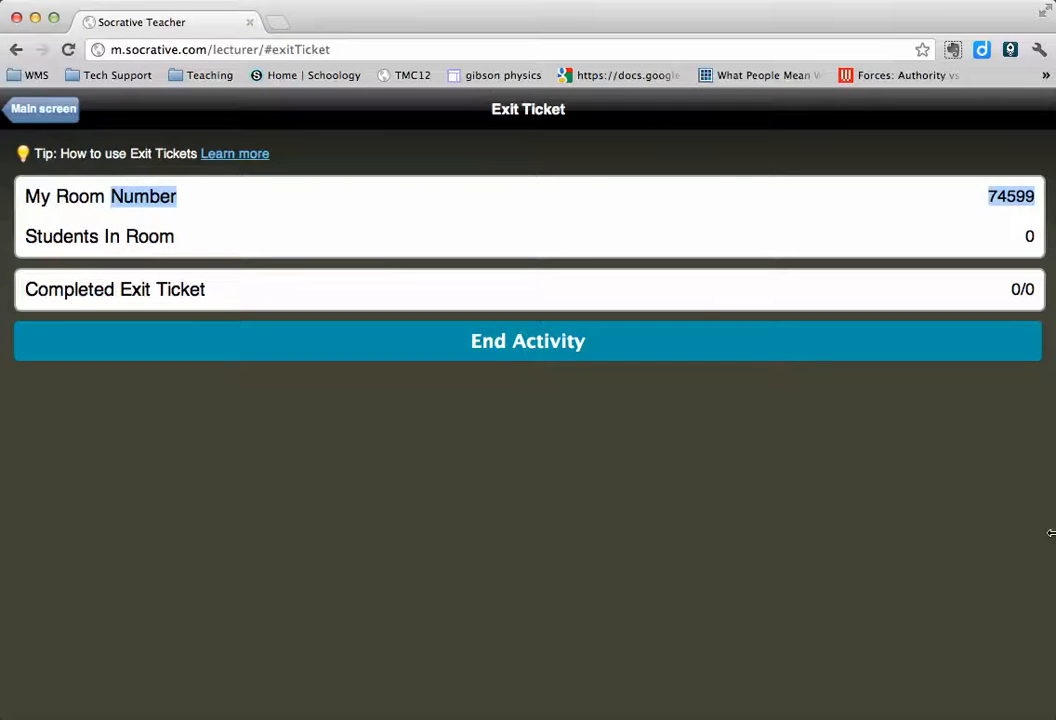
pyautogui.moveTo(324, 710)
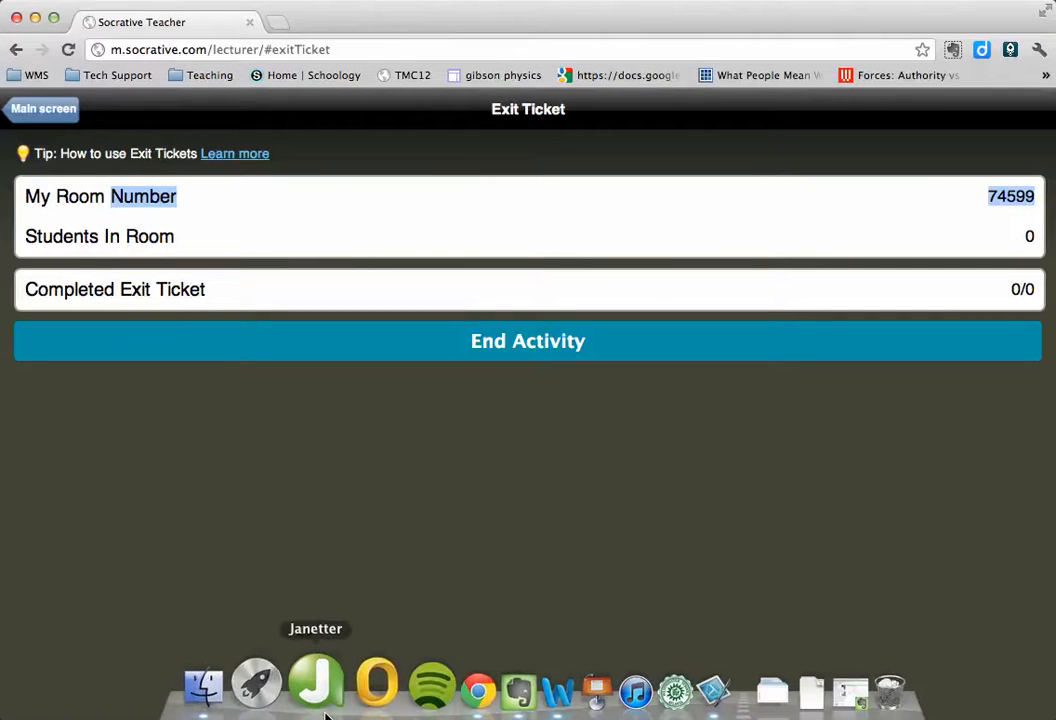
pyautogui.write('fir')
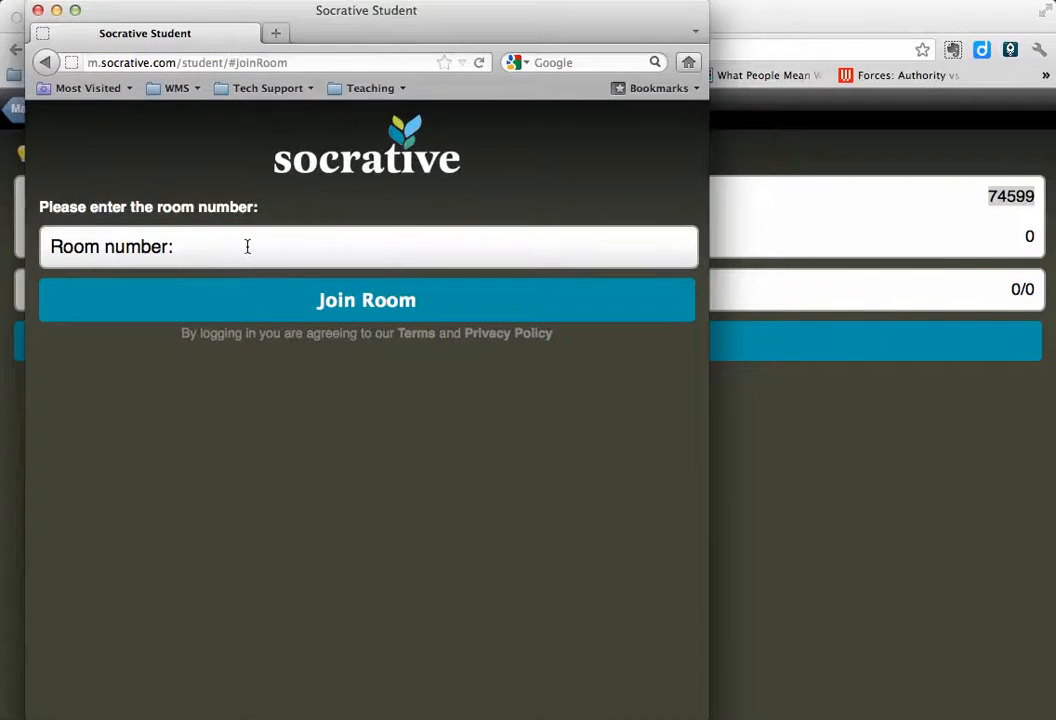
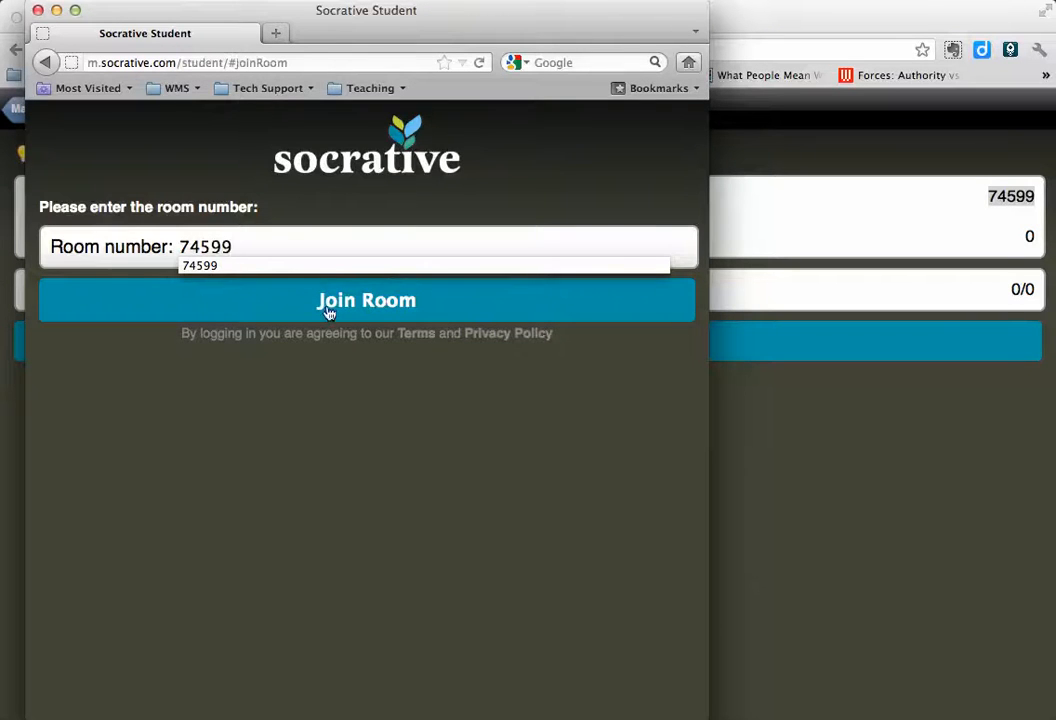
pyautogui.click(366, 300)
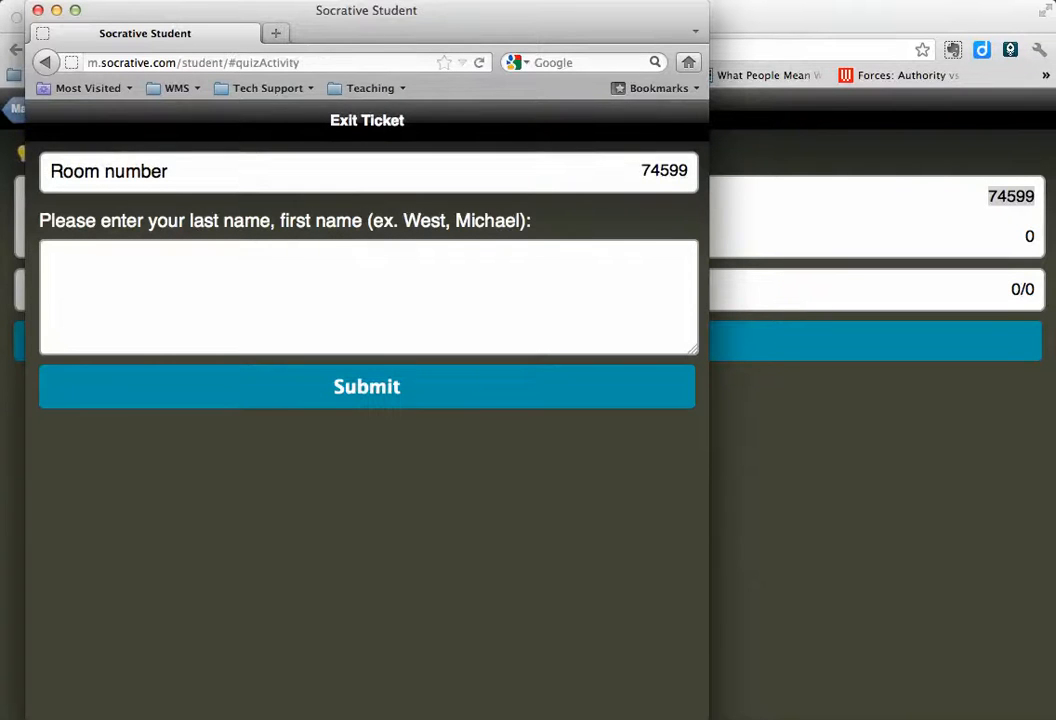
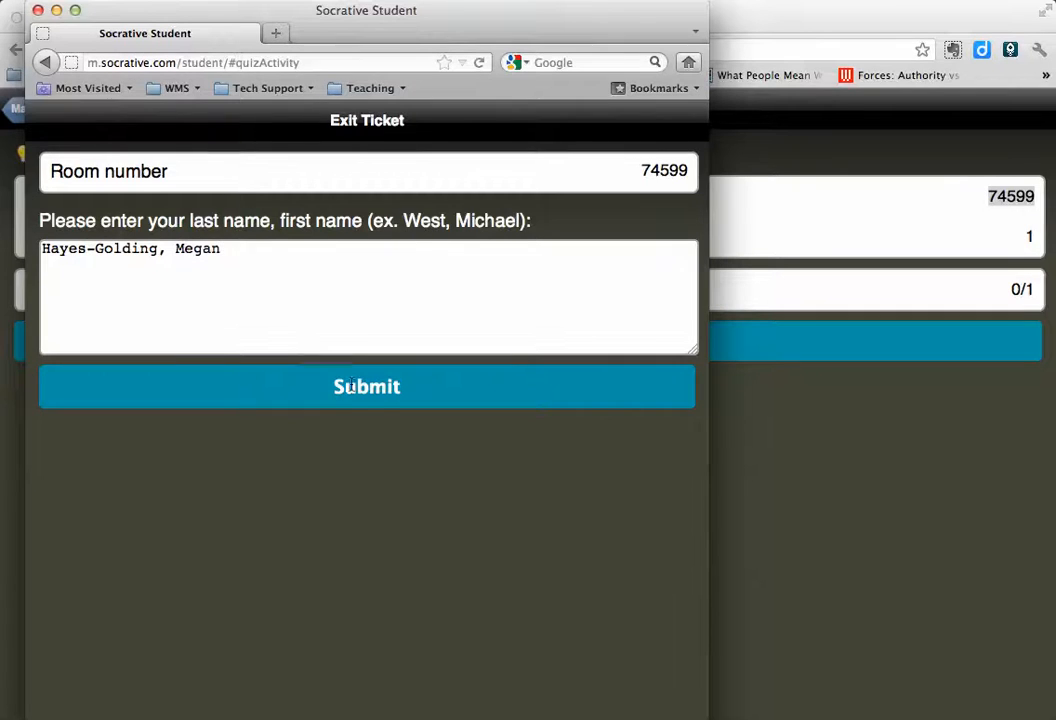
pyautogui.click(366, 388)
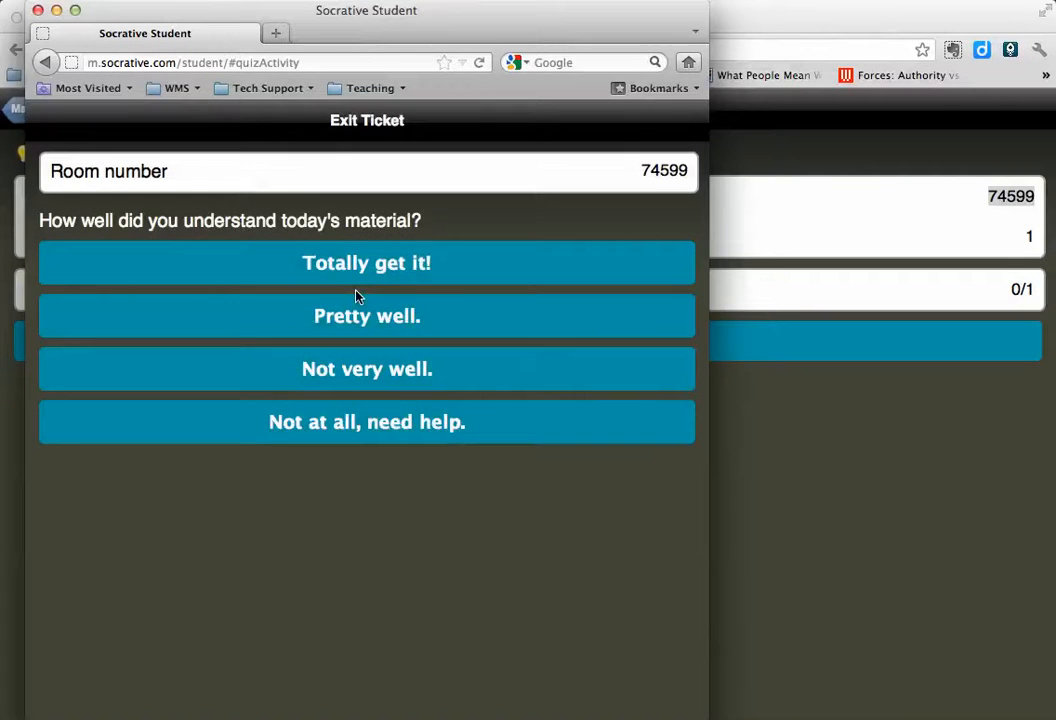
pyautogui.moveTo(334, 266)
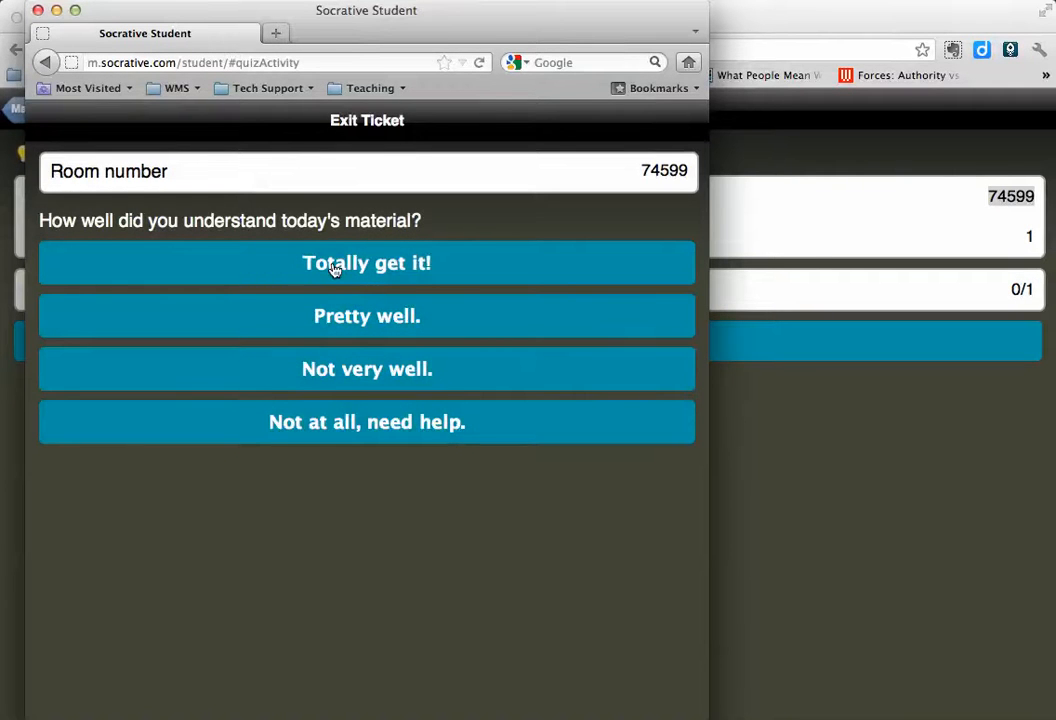
# Rate understanding as Totally get it! and submit 'Something inter...' as what was learned.
pyautogui.click(368, 264)
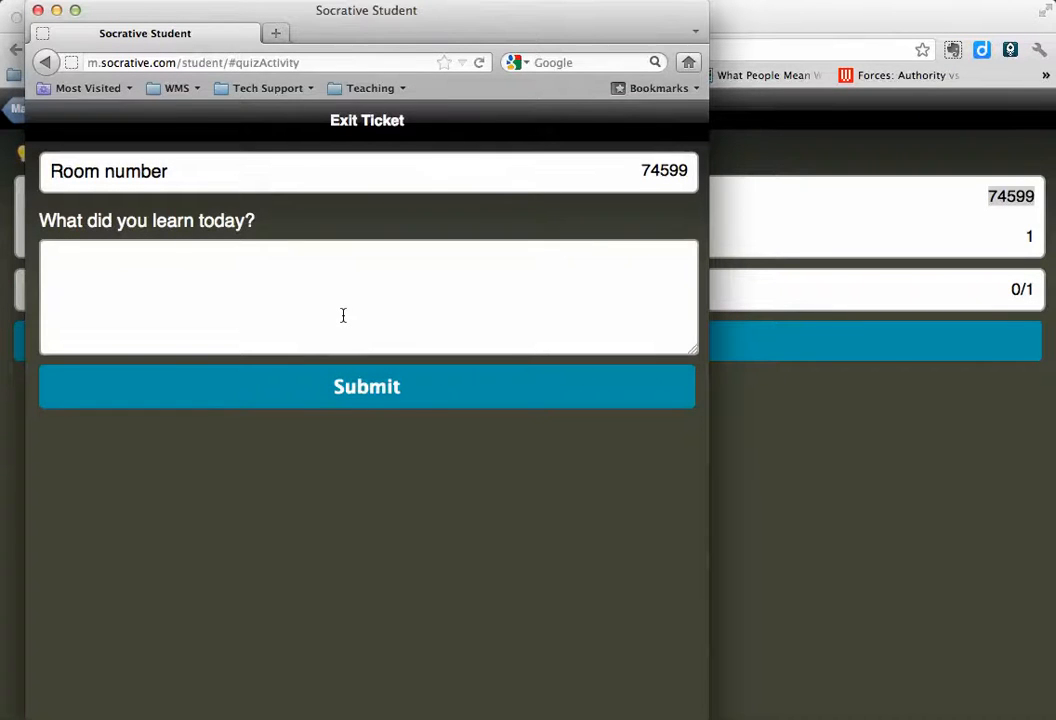
pyautogui.write('Something inter')
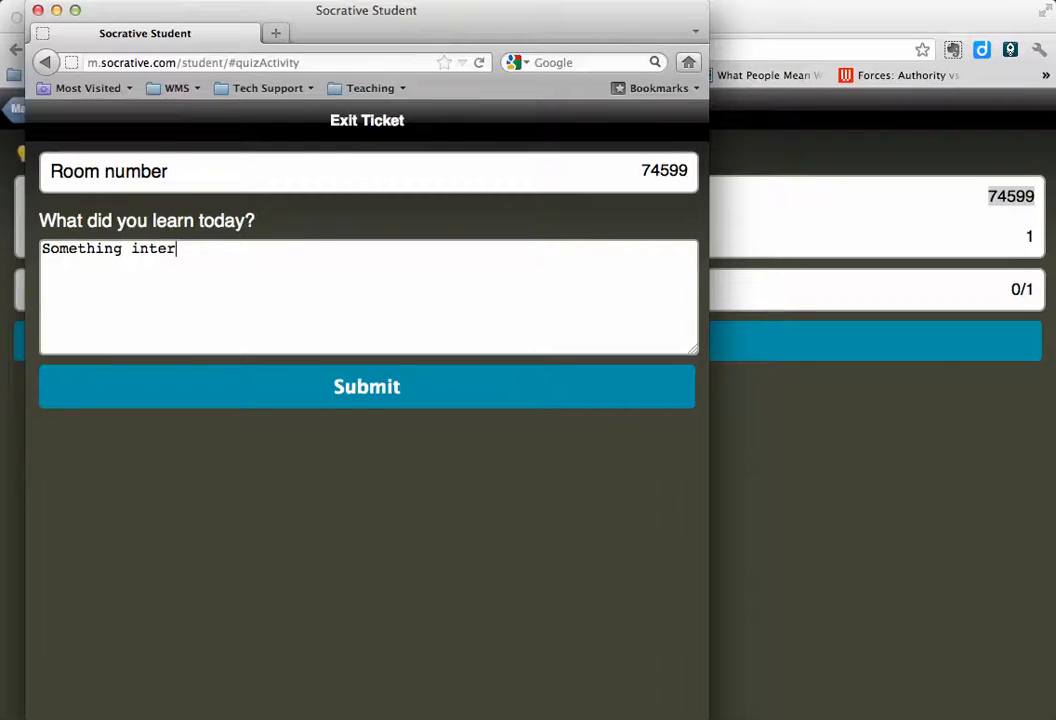
pyautogui.click(366, 386)
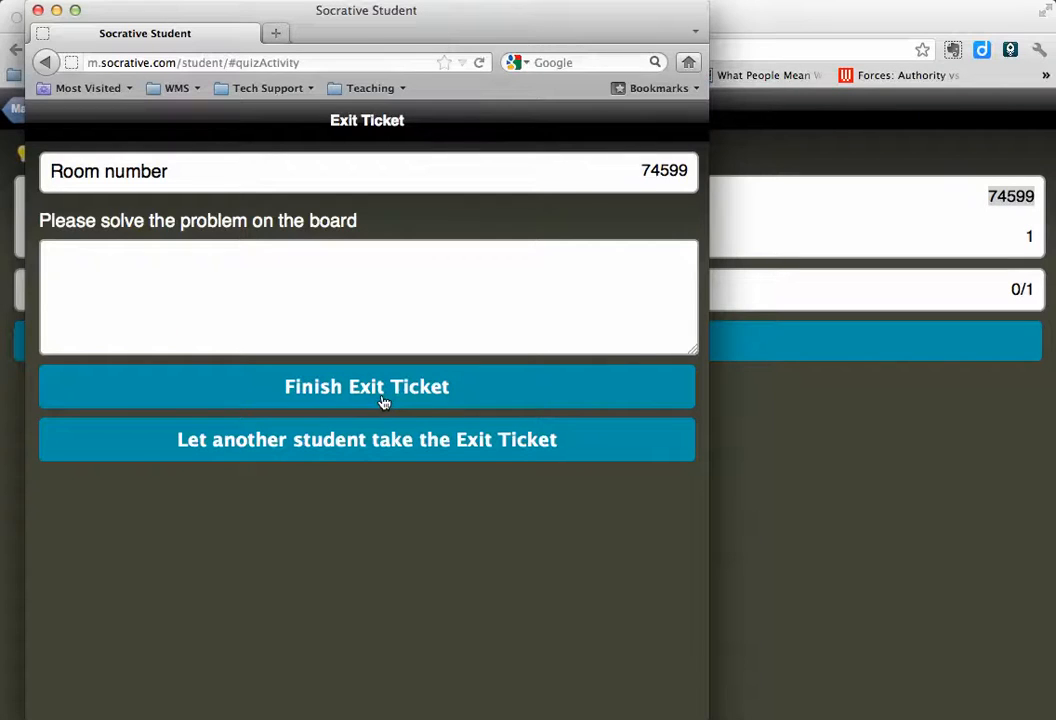
# Answer the board problem with 7 m/s, finish the exit ticket and log the student out.
pyautogui.click(356, 308)
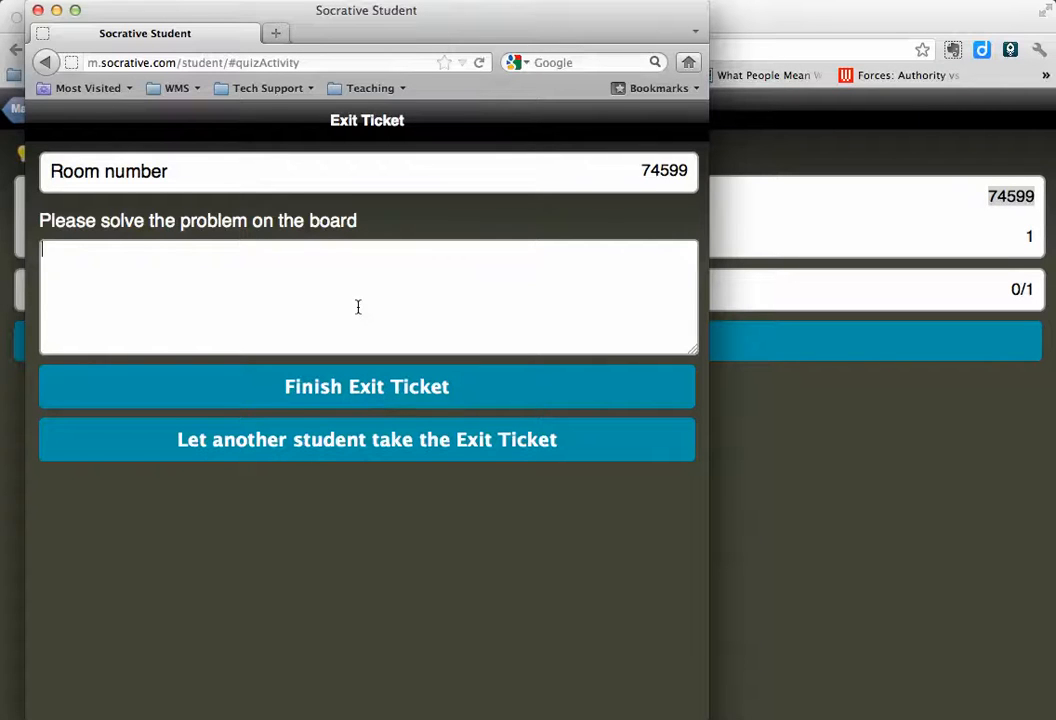
pyautogui.write('7 m')
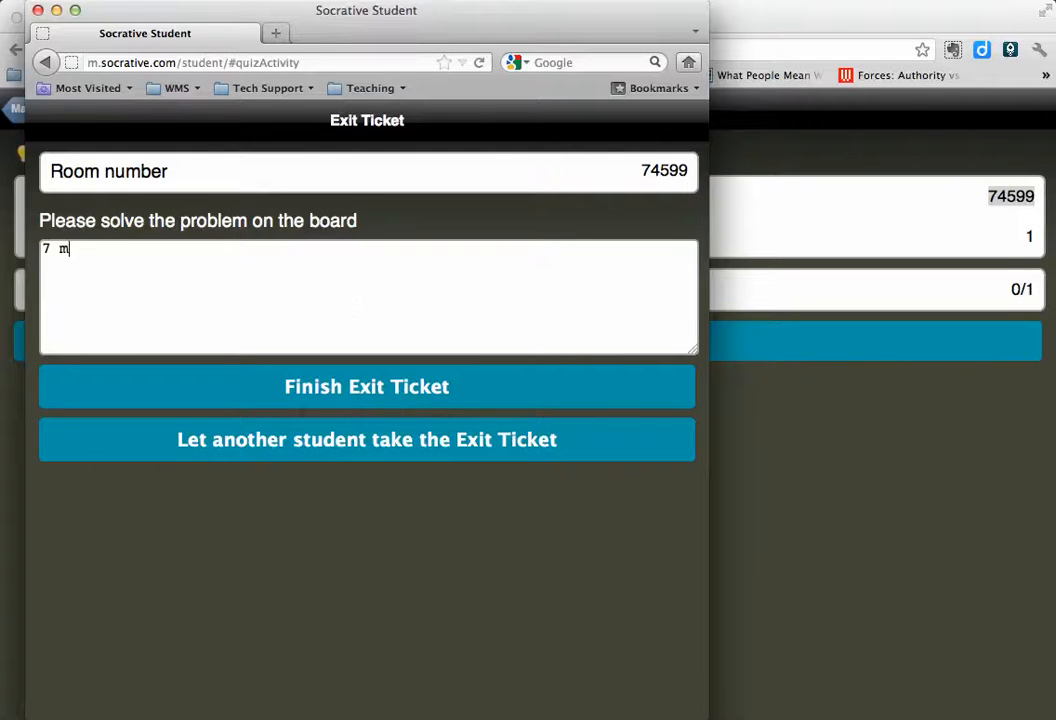
pyautogui.write('/s')
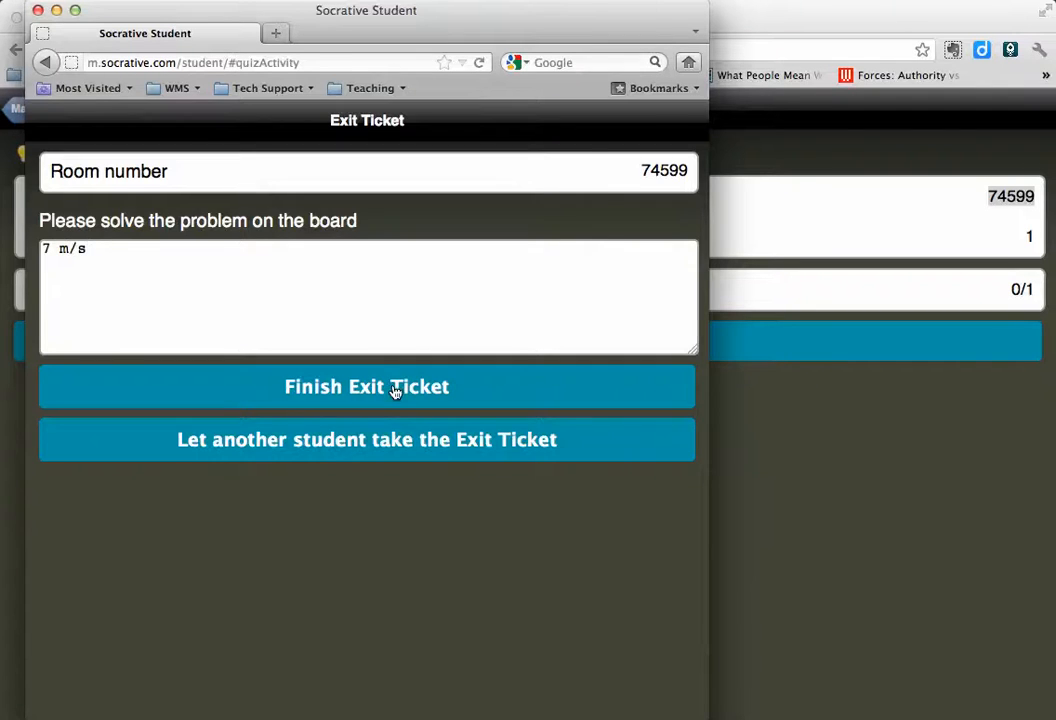
pyautogui.click(366, 388)
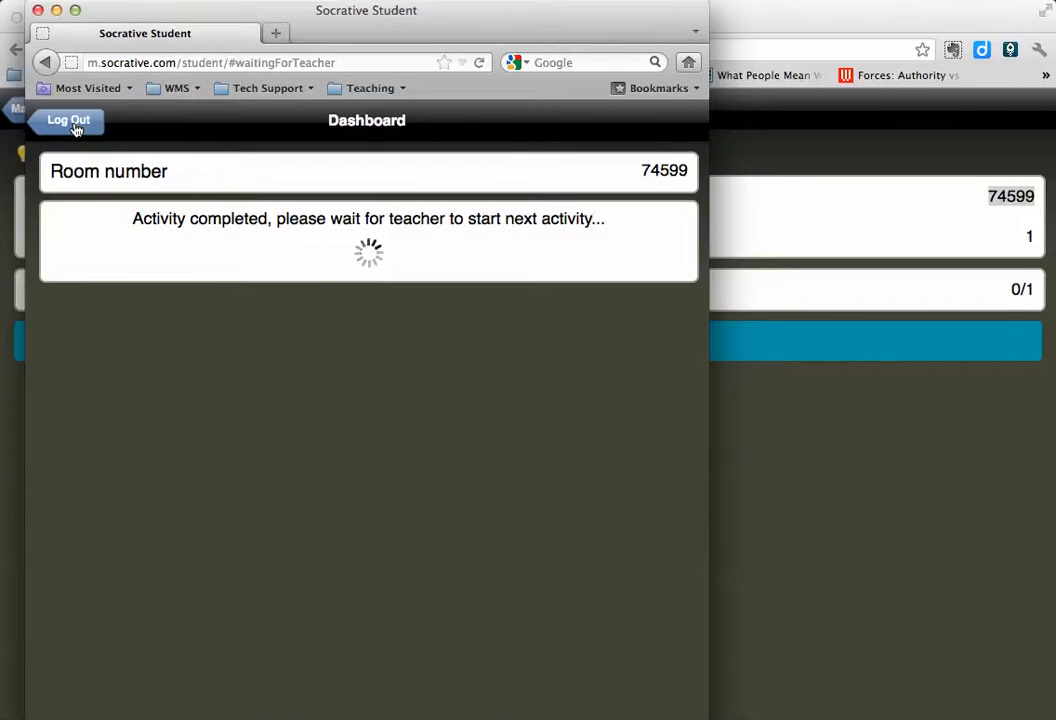
pyautogui.click(68, 120)
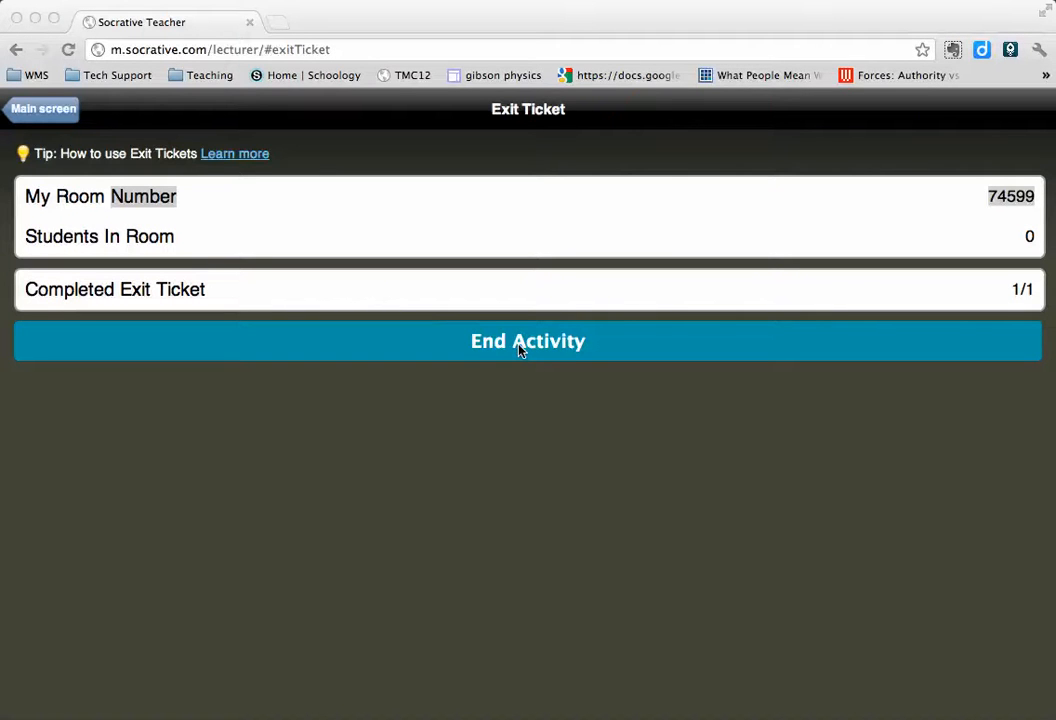
pyautogui.moveTo(820, 308)
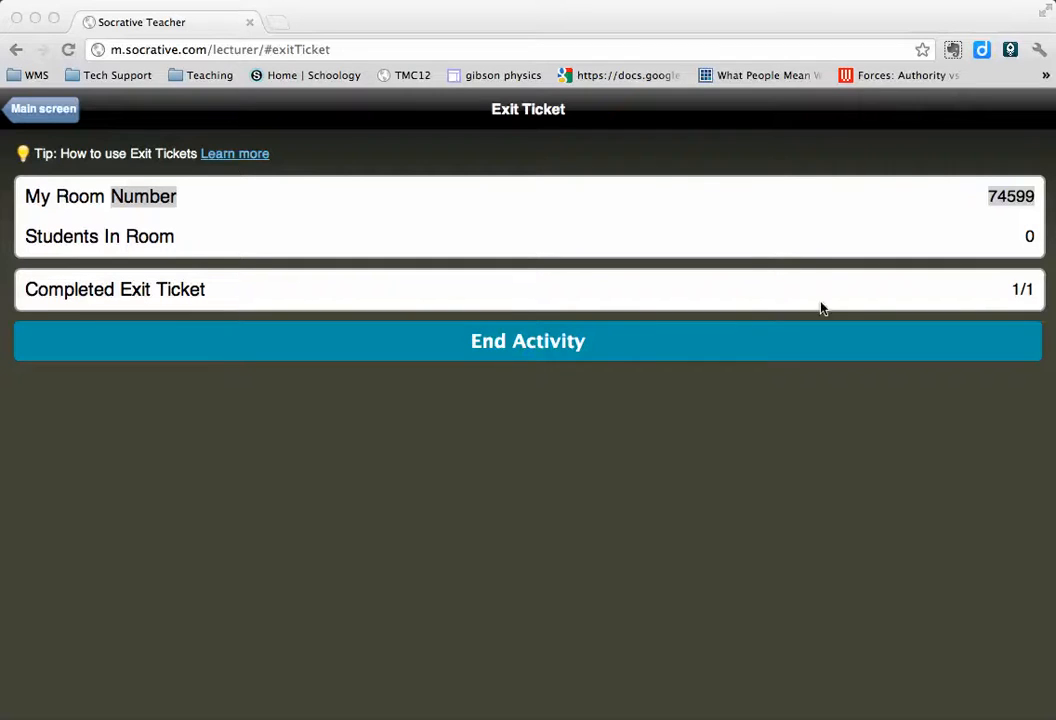
pyautogui.moveTo(1018, 304)
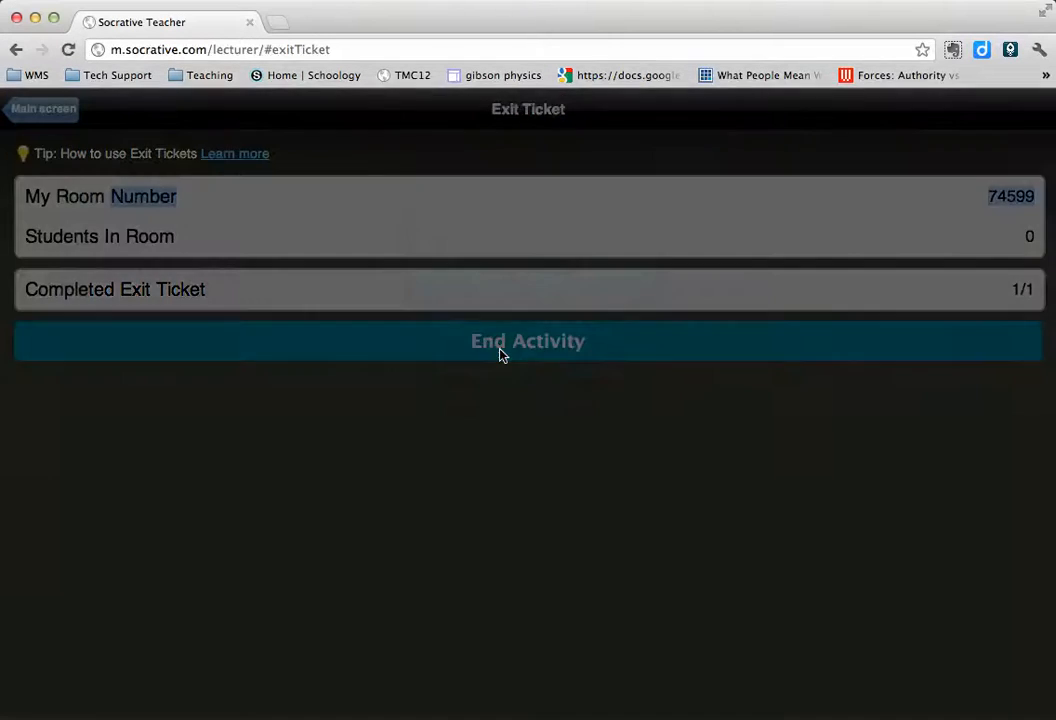
# End the exit ticket activity and have the grade report emailed.
pyautogui.click(528, 340)
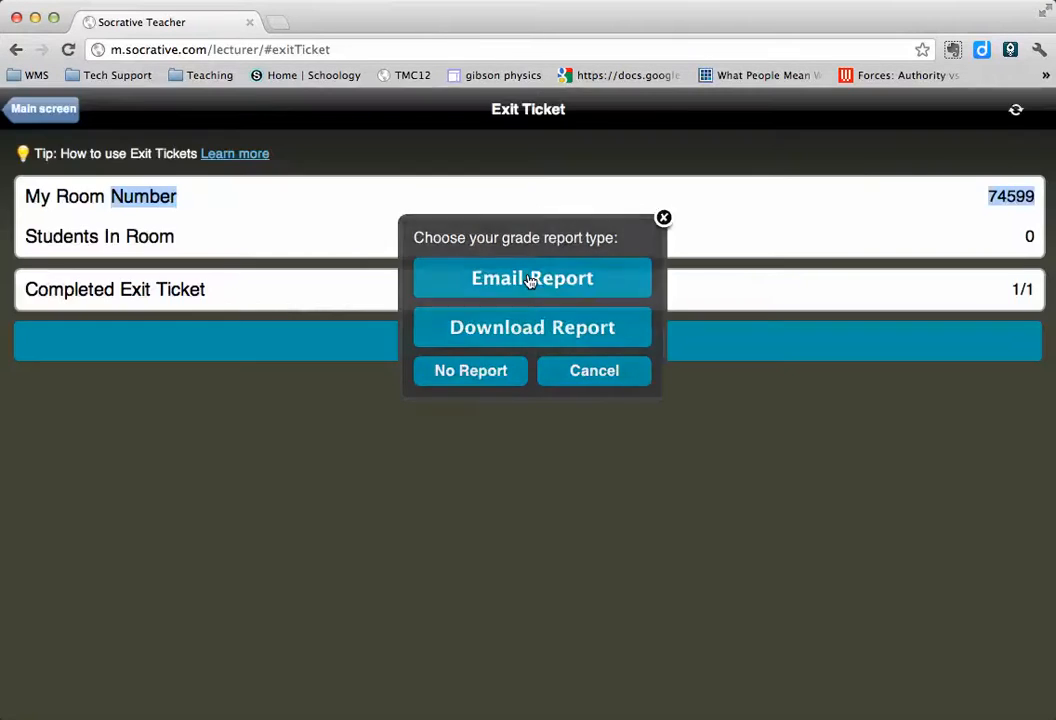
pyautogui.click(532, 278)
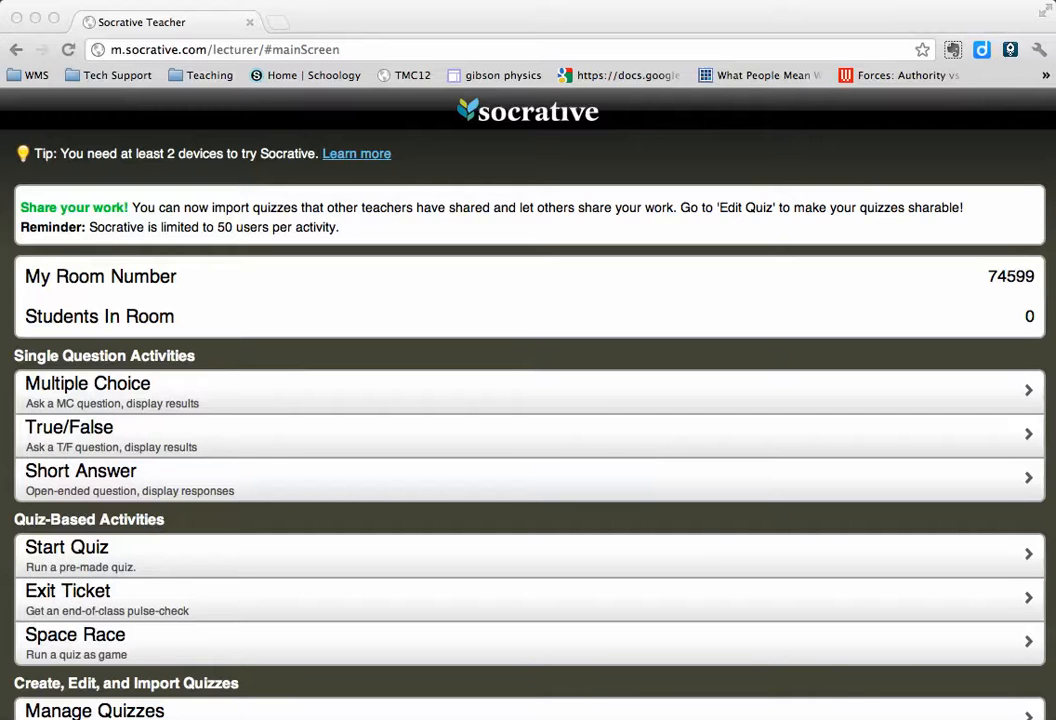
pyautogui.moveTo(920, 296)
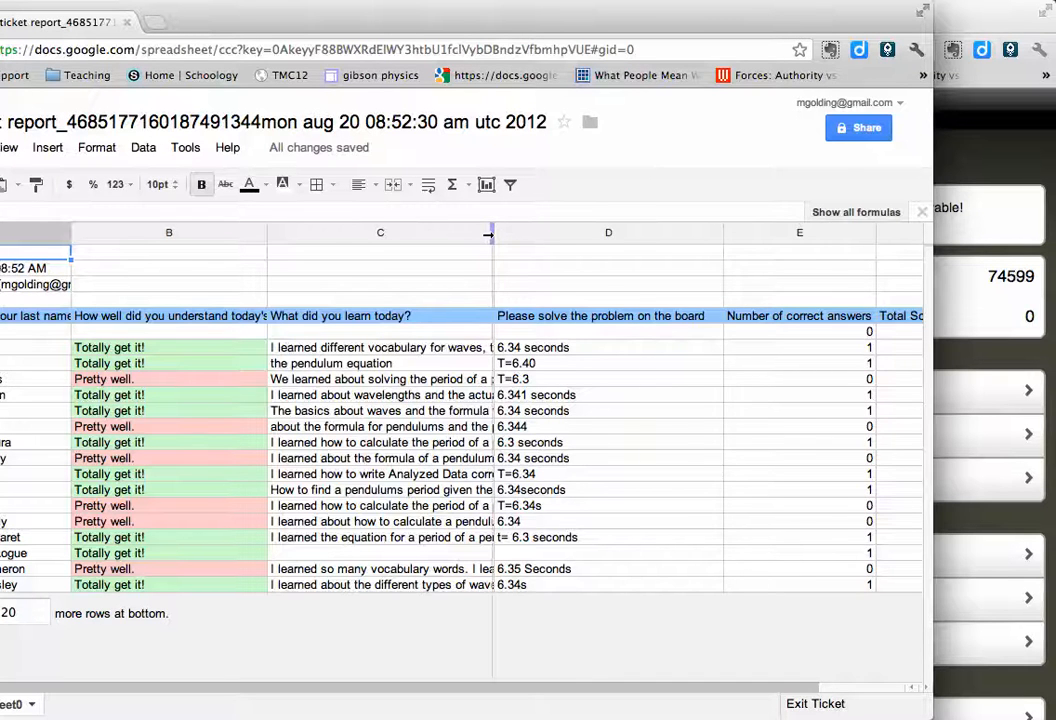
# Widen the 'What did you learn today?' column to show fuller answers.
pyautogui.moveTo(490, 232); pyautogui.dragTo(600, 232)
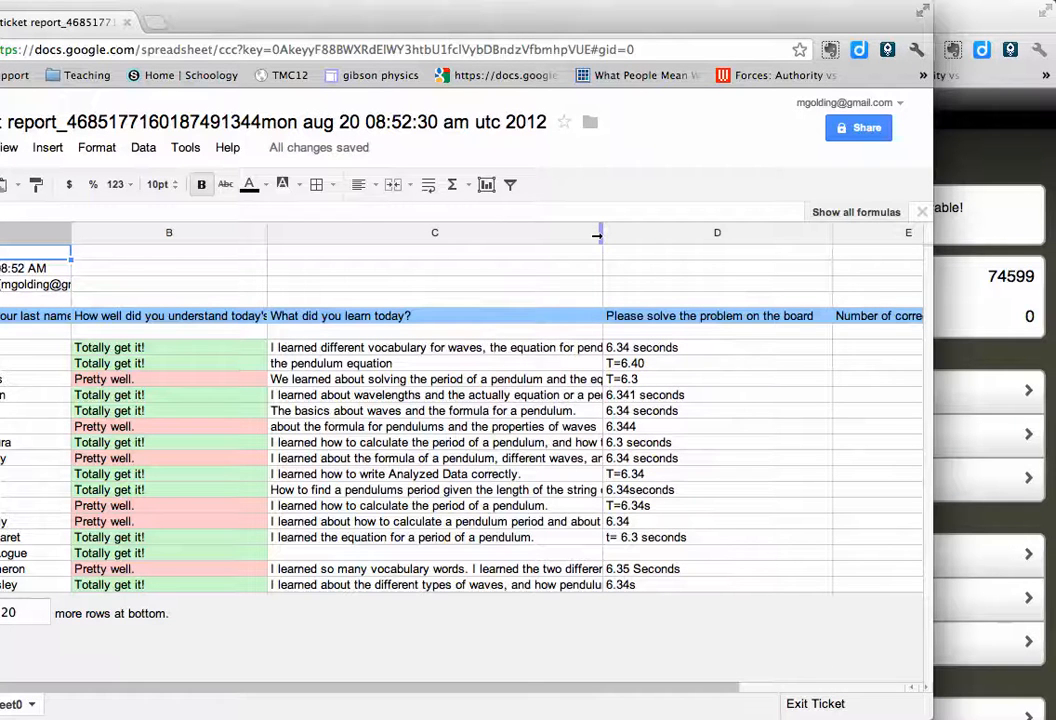